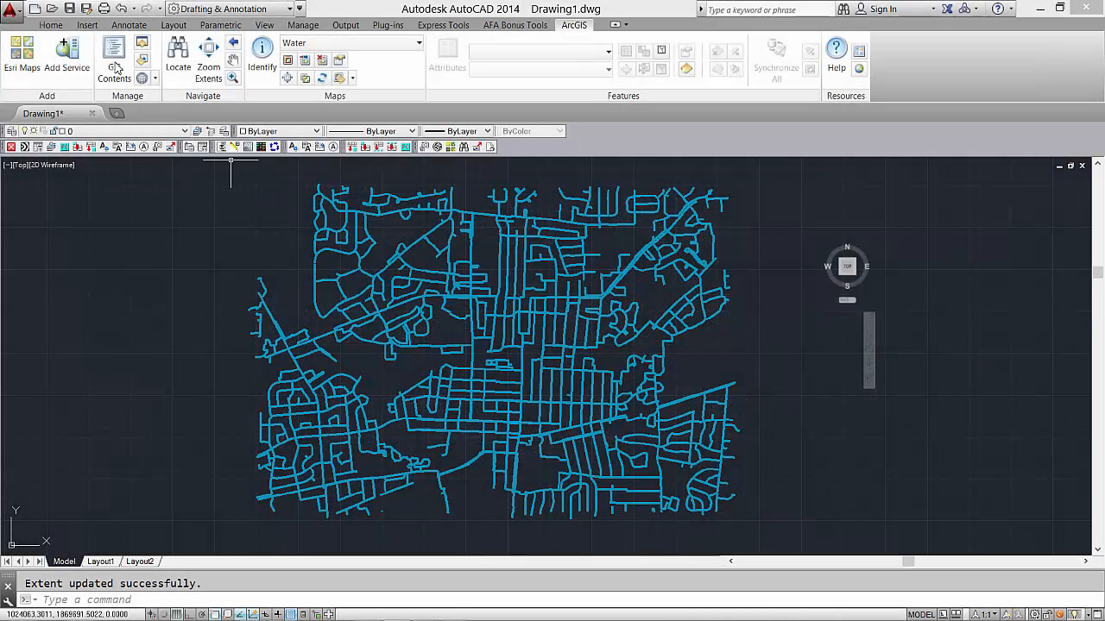
Step: Show the GIS Contents palette listing the Water map service
{"action": "left_click", "coordinate": [114, 53]}
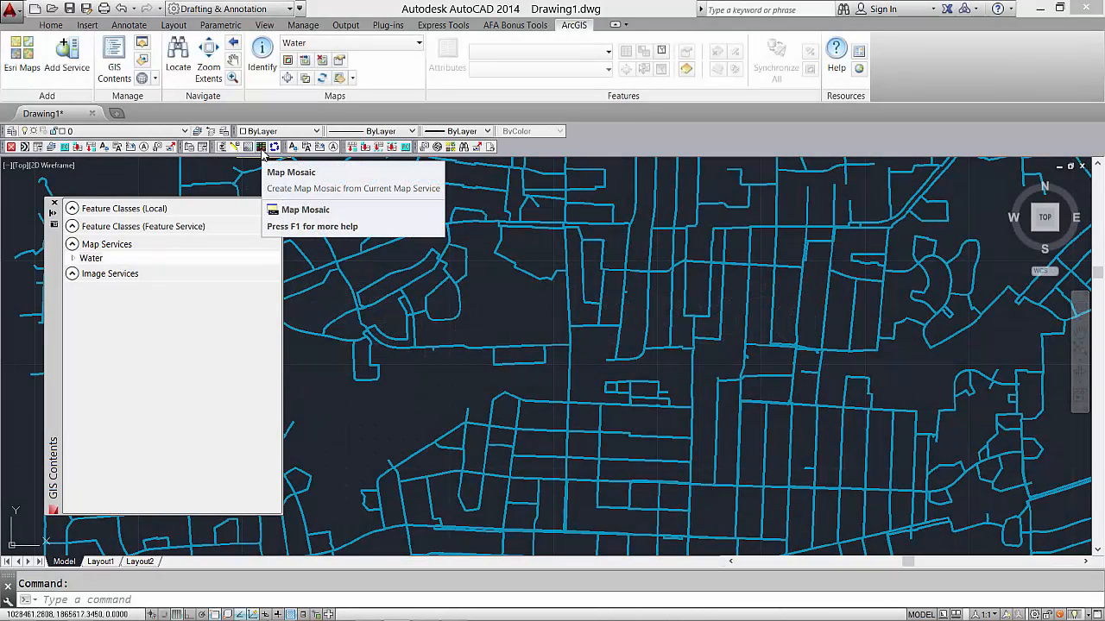
Step: Build a Map Mosaic of the Water service with 5 grid rows
{"action": "left_click", "coordinate": [514, 24]}
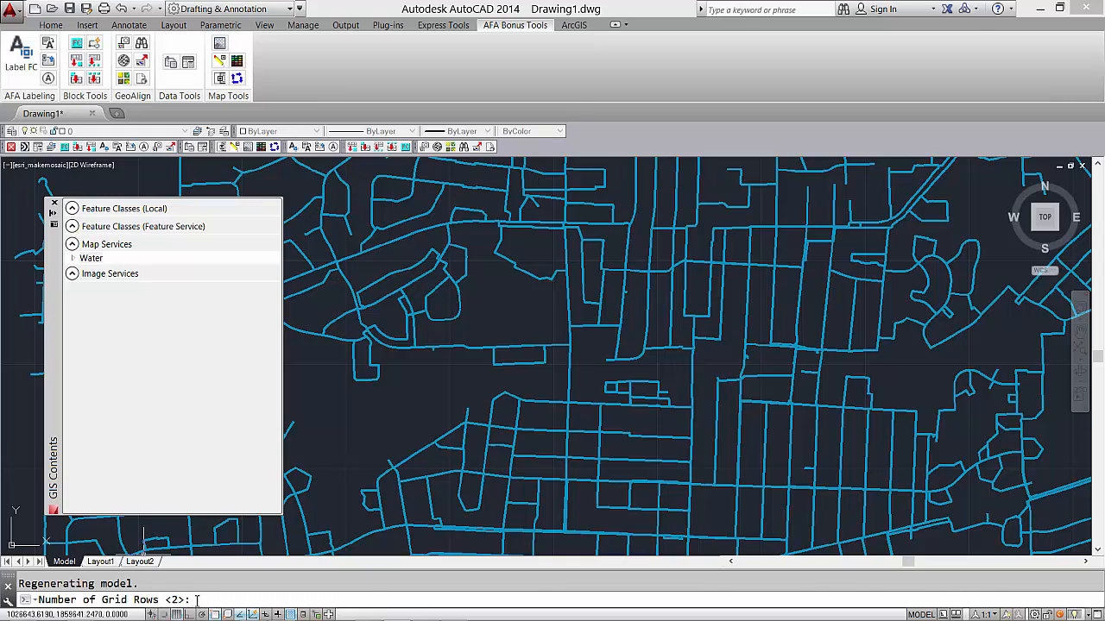
{"action": "mouse_move", "coordinate": [226, 608]}
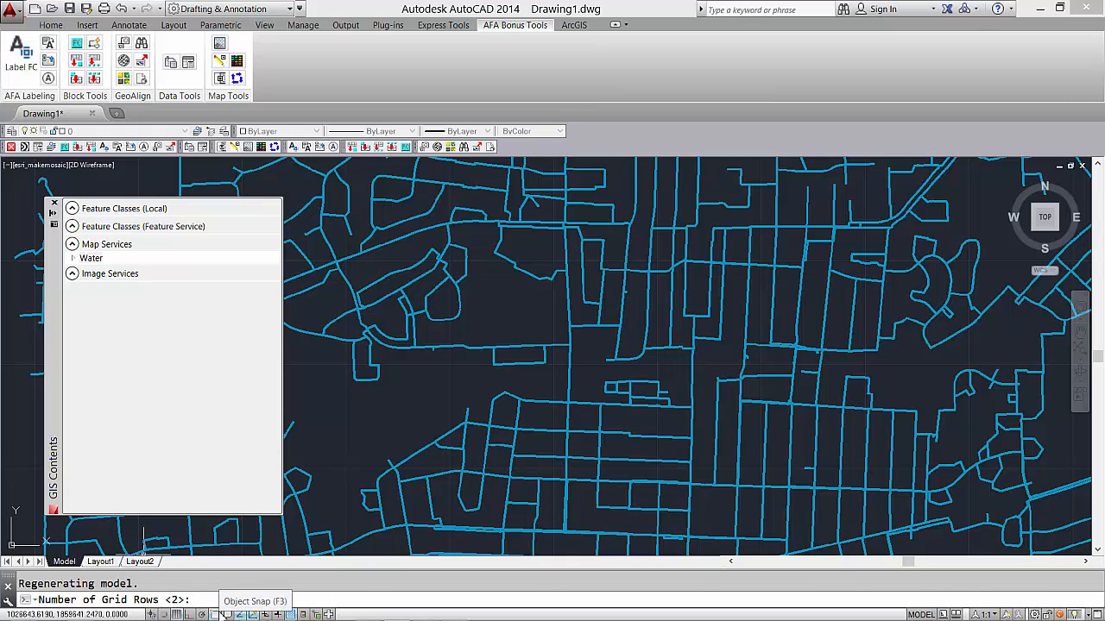
{"action": "type", "text": "5"}
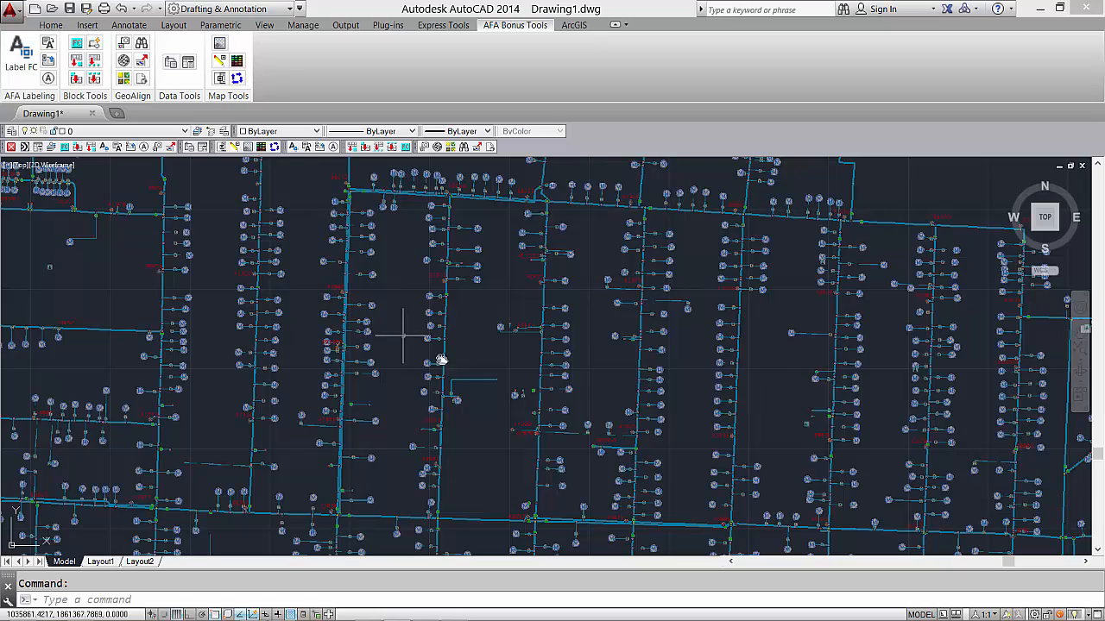
Step: Erase the water mosaic so the World_Imagery aerial basemap fills the drawing
{"action": "left_click", "coordinate": [569, 33]}
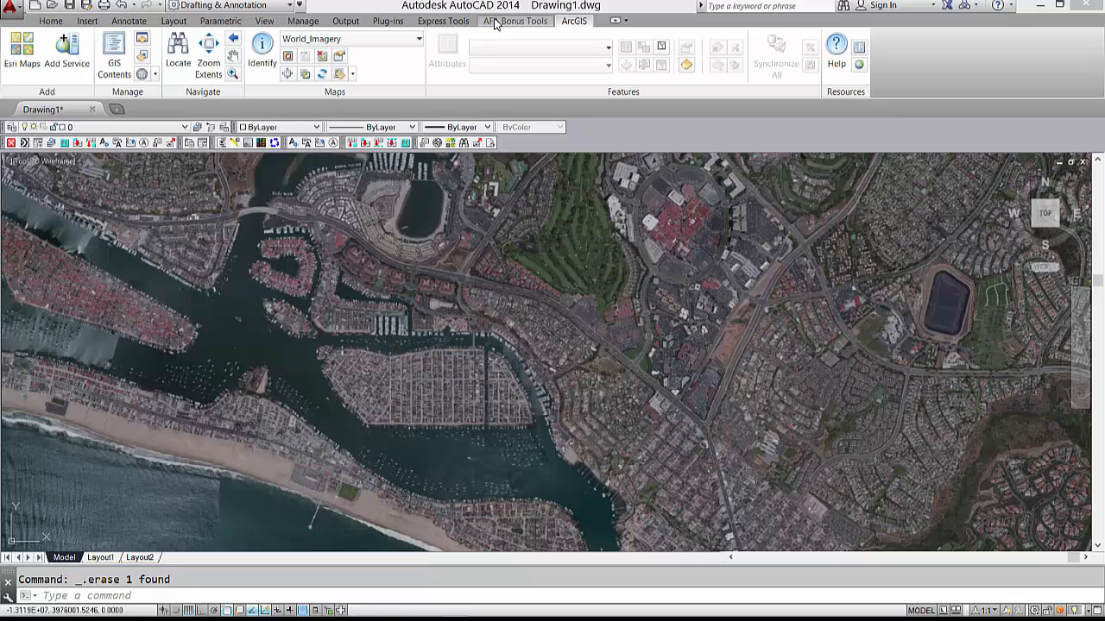
Step: Build a Map Mosaic of the aerial imagery with 25 grid rows
{"action": "left_click", "coordinate": [511, 21]}
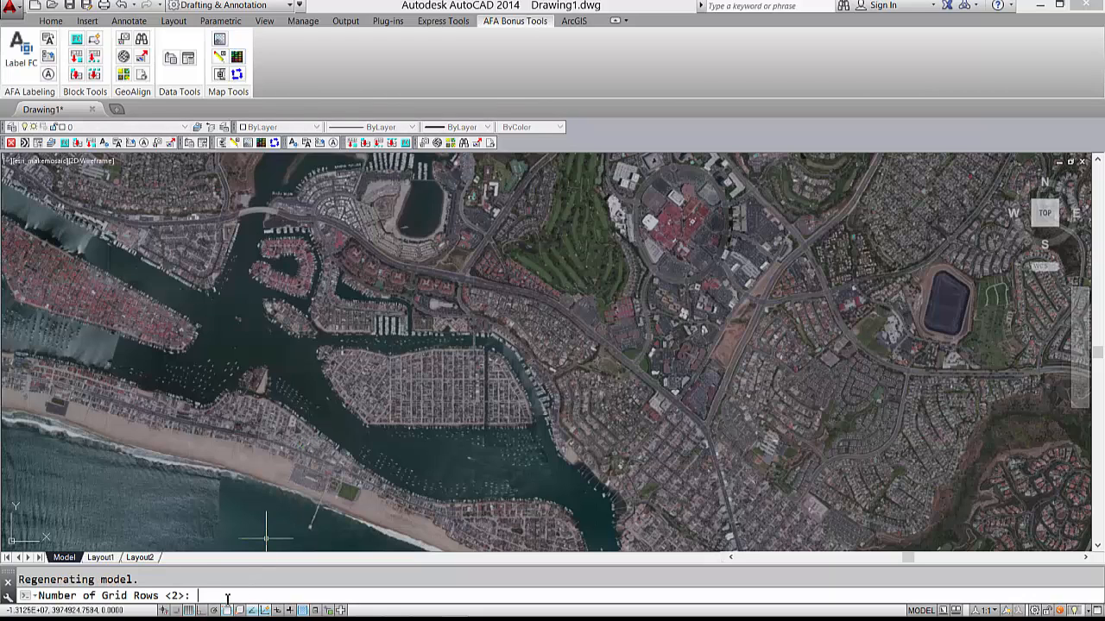
{"action": "type", "text": "25"}
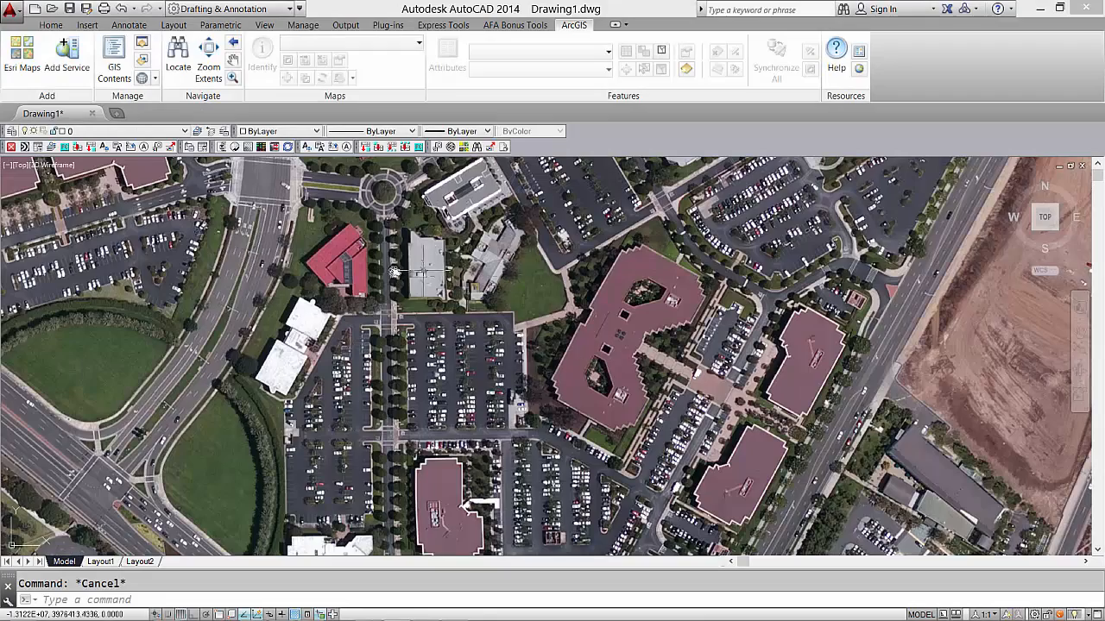
{"action": "left_click_drag", "start_coordinate": [393, 273], "coordinate": [486, 276]}
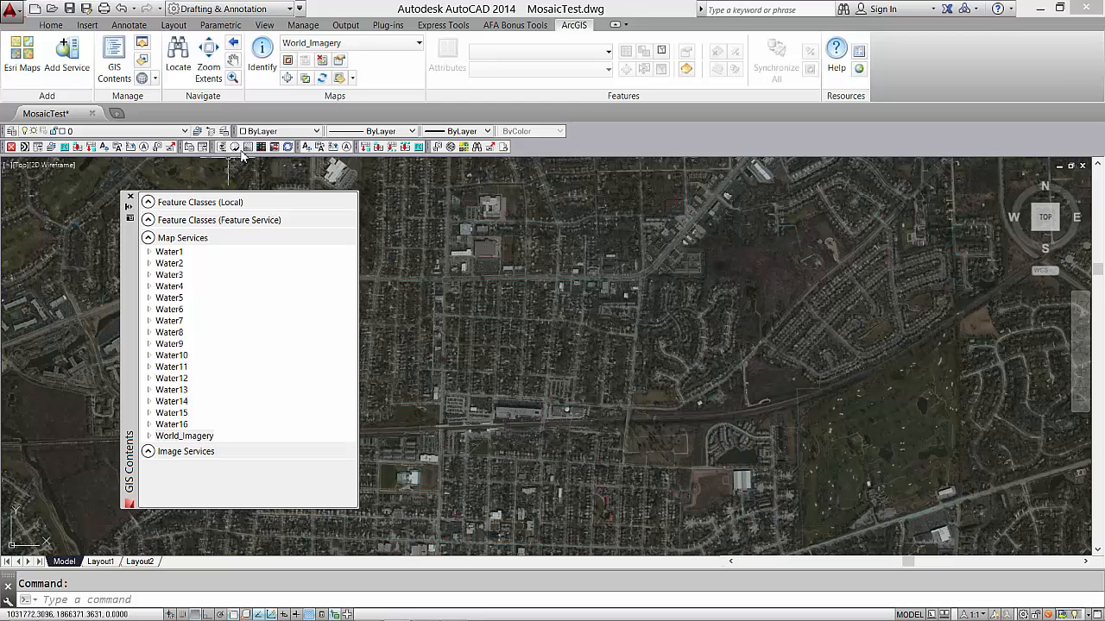
{"action": "mouse_move", "coordinate": [247, 147]}
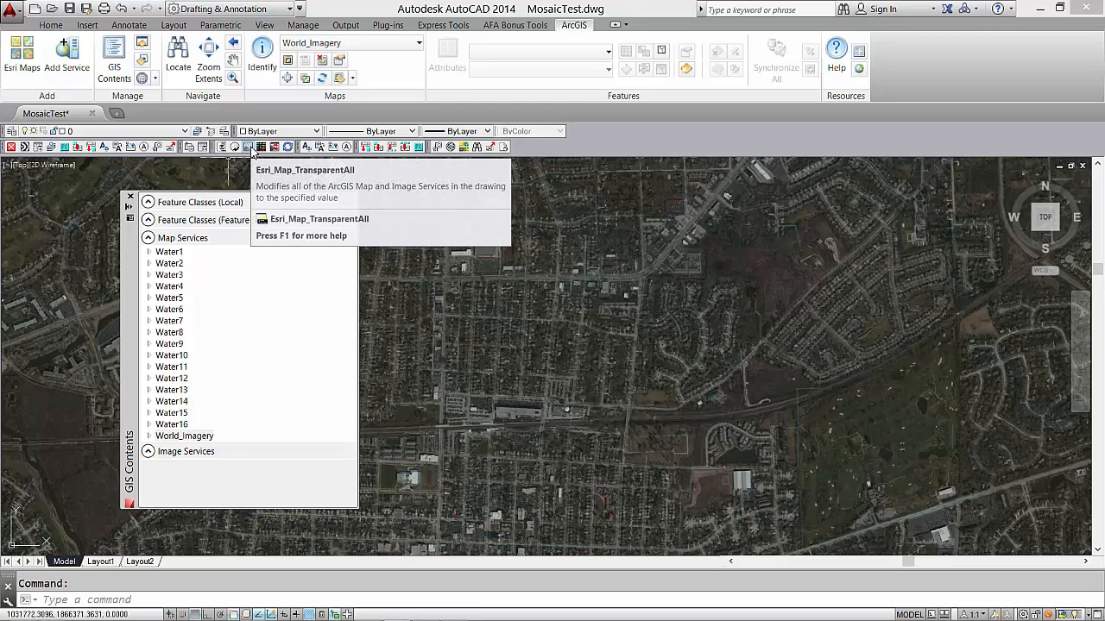
Step: Run Esri_Map_TransparentAll with transparency 0 so all map services are fully opaque
{"action": "left_click", "coordinate": [522, 26]}
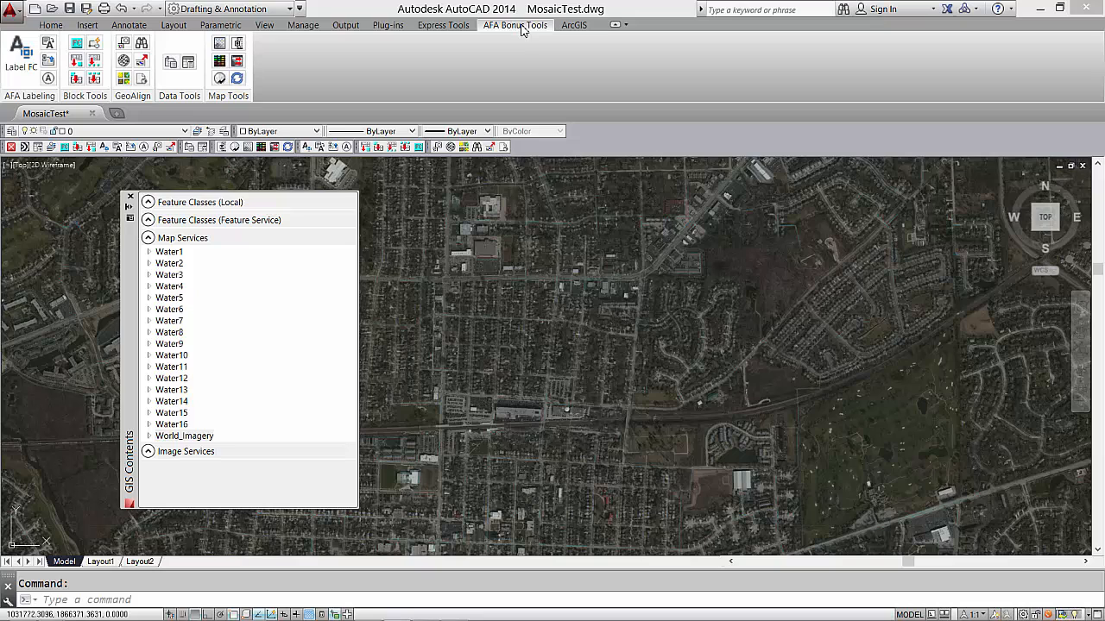
{"action": "mouse_move", "coordinate": [266, 49]}
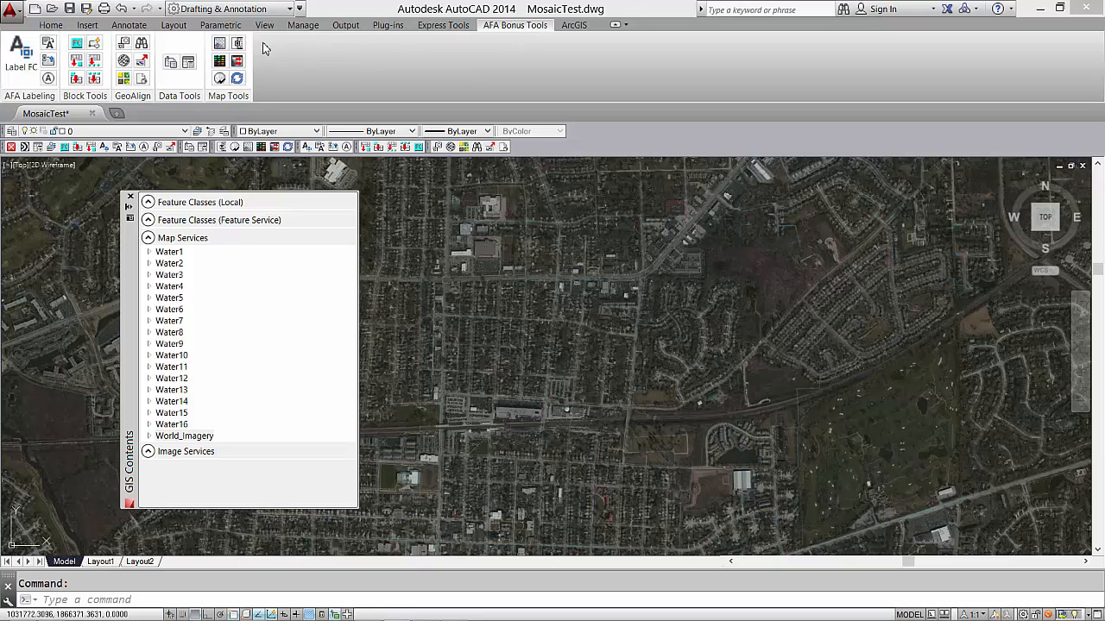
{"action": "mouse_move", "coordinate": [221, 43]}
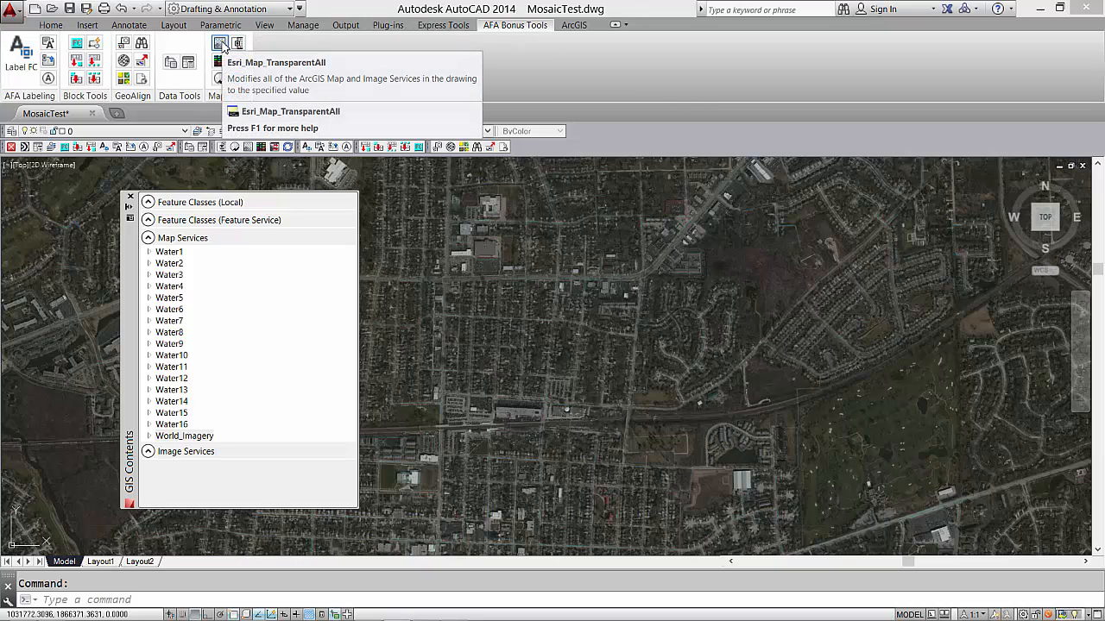
{"action": "left_click", "coordinate": [219, 44]}
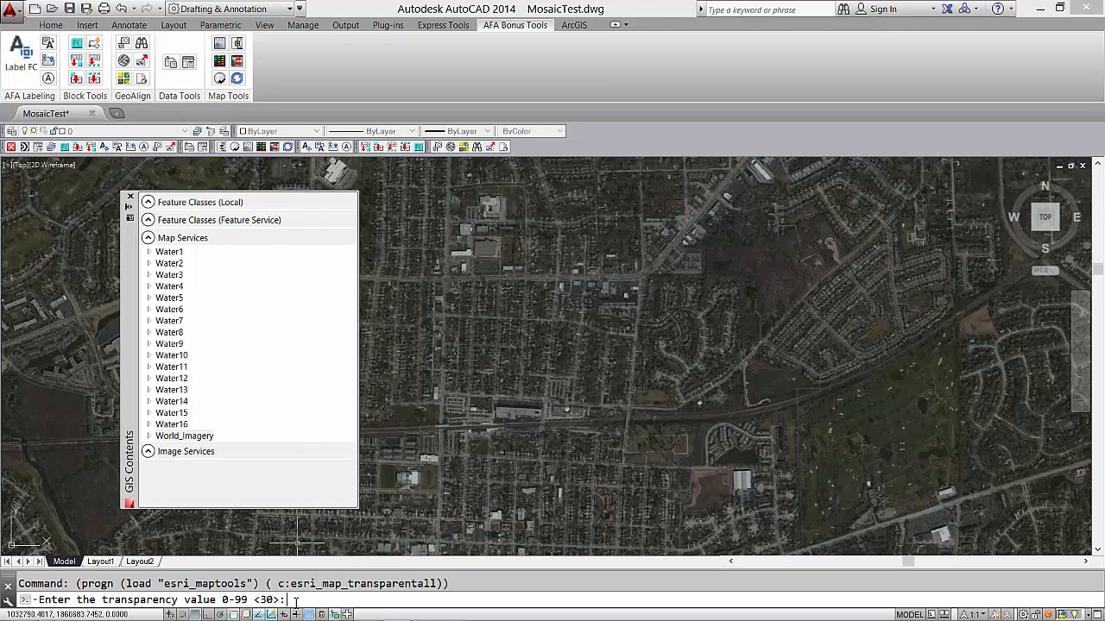
{"action": "type", "text": "0"}
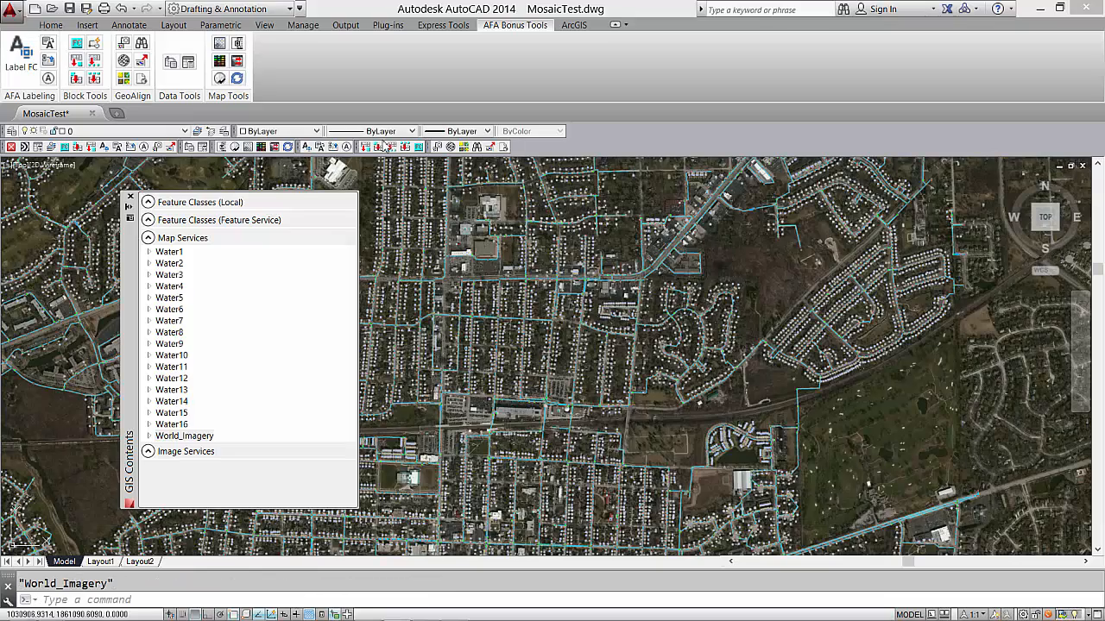
Step: Extract the map services to a static raster image and confirm none remain in GIS Contents
{"action": "left_click", "coordinate": [573, 24]}
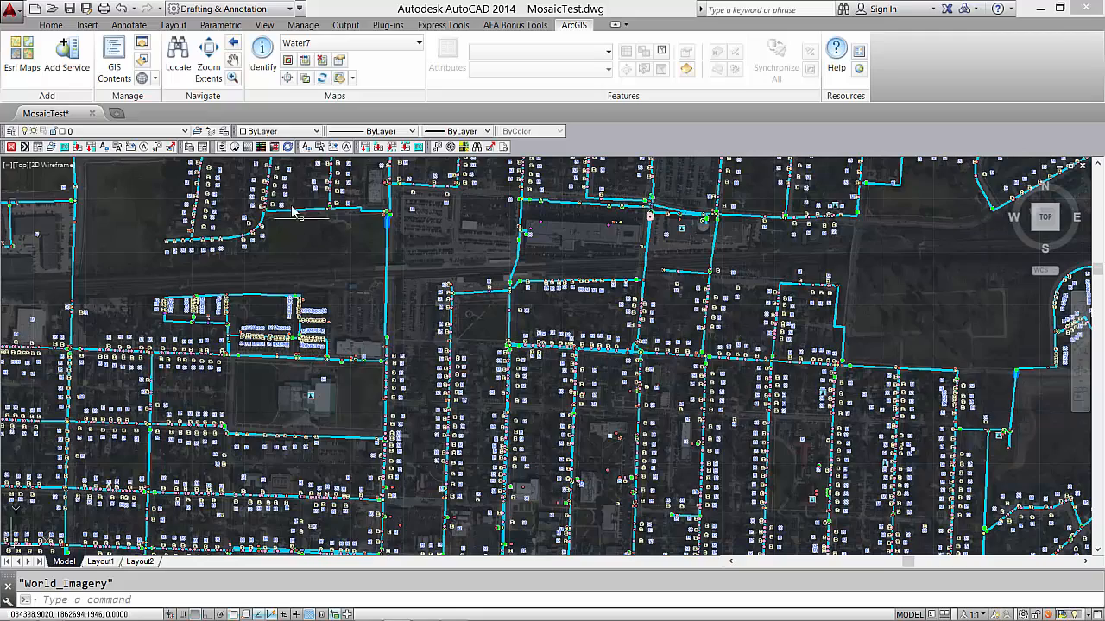
{"action": "mouse_move", "coordinate": [274, 145]}
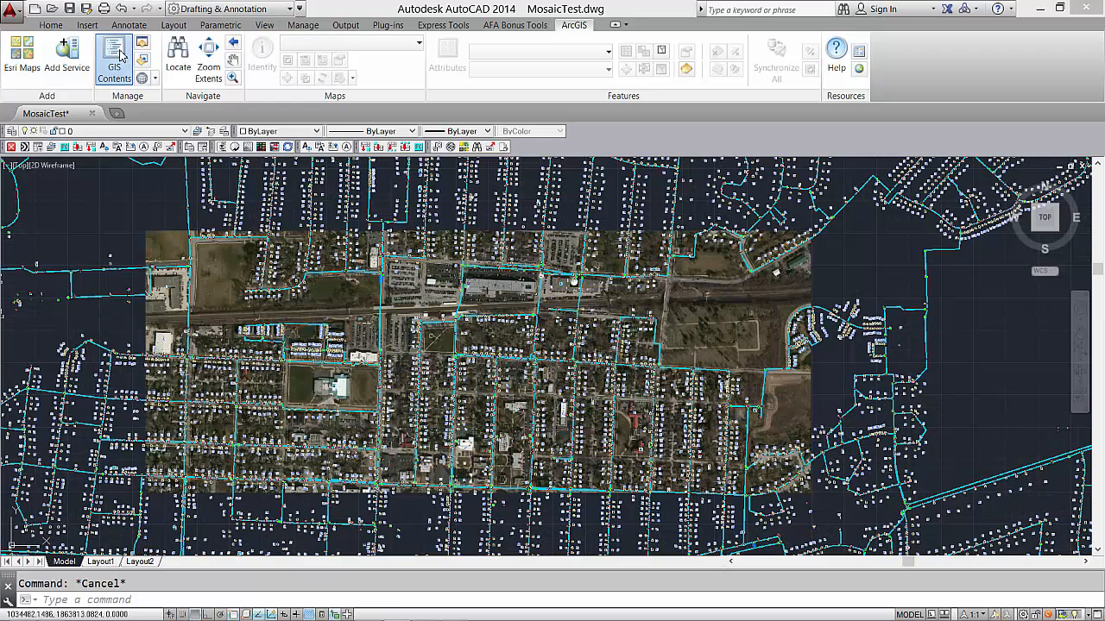
{"action": "left_click", "coordinate": [114, 53]}
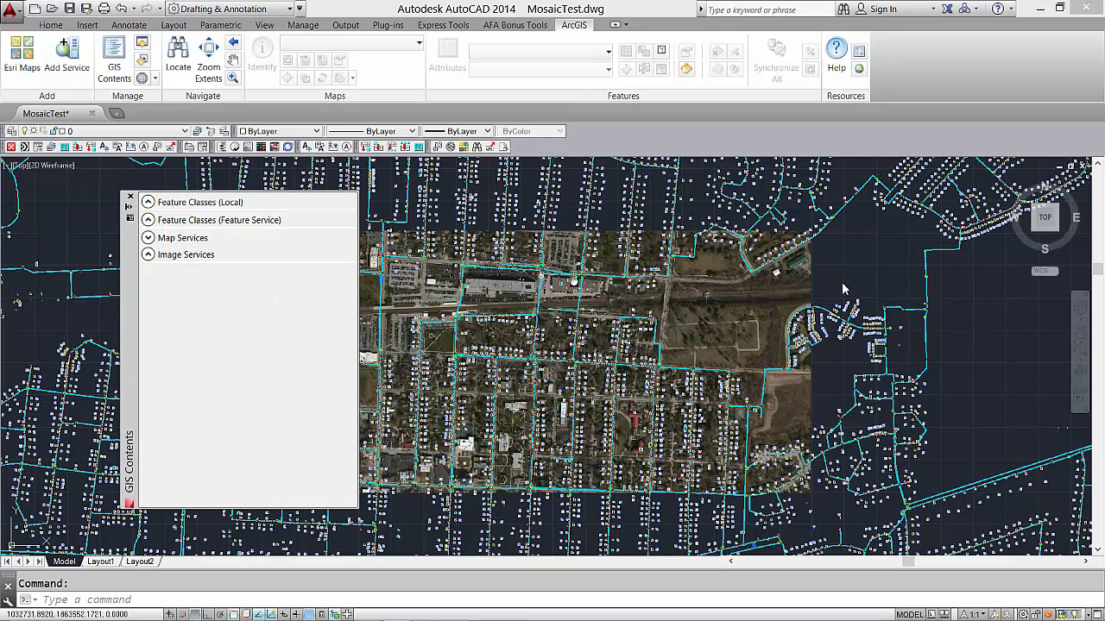
{"action": "right_click", "coordinate": [842, 288]}
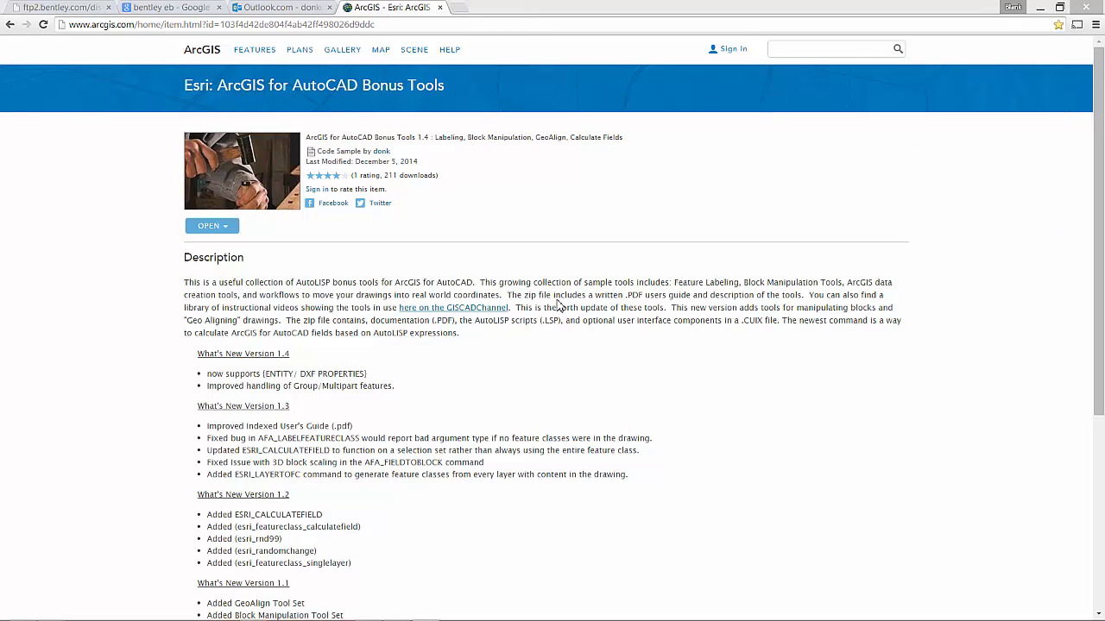
Step: Reveal the Download choice for the ArcGIS for AutoCAD Bonus Tools 1.4 item
{"action": "left_click", "coordinate": [211, 224]}
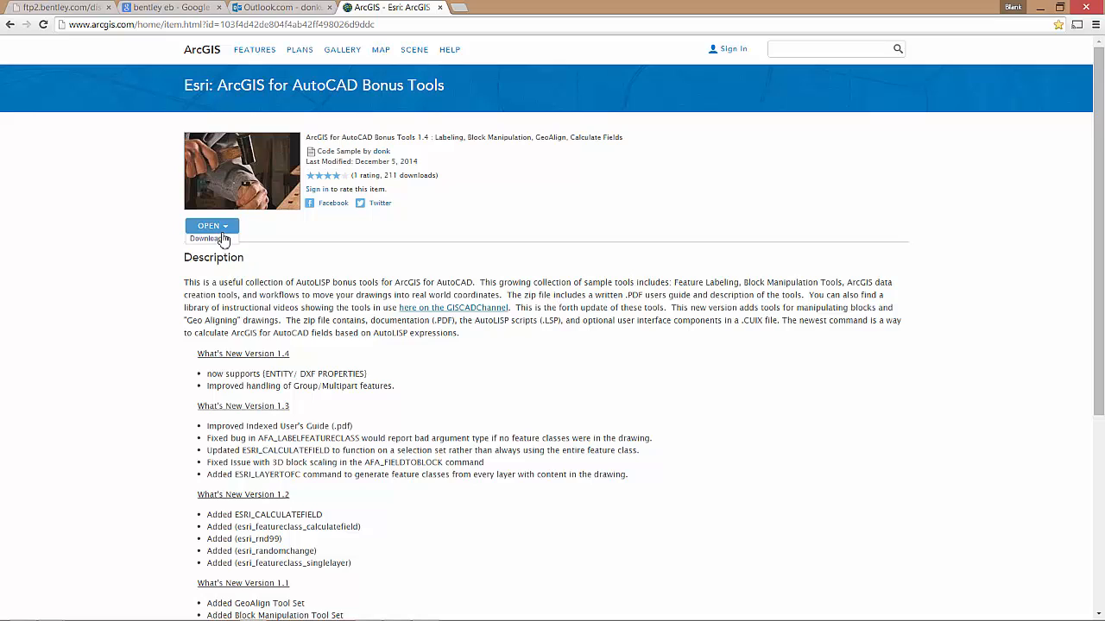